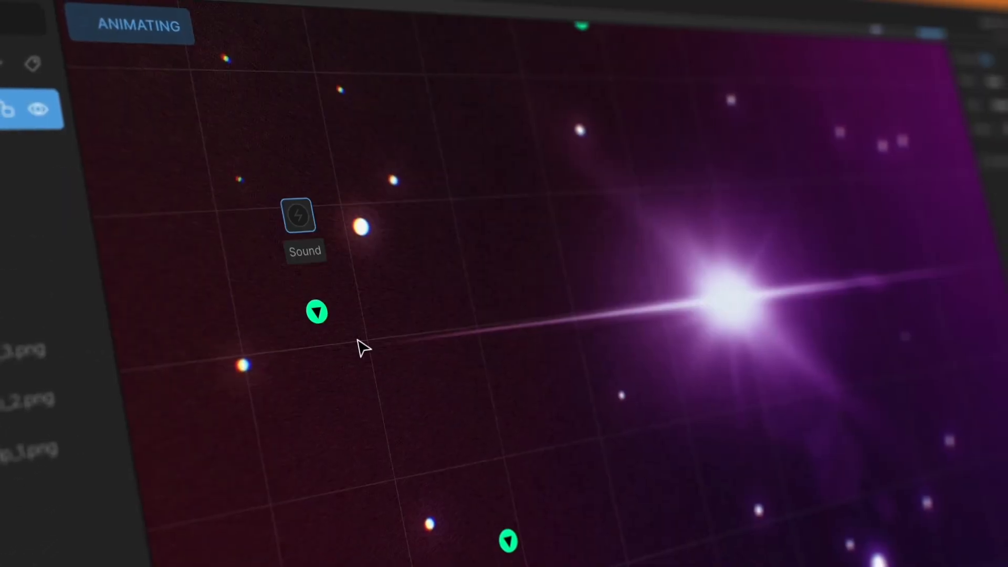
- Add a Pointer Up listener on H_flame_5 whose action fires an event
click(316, 313)
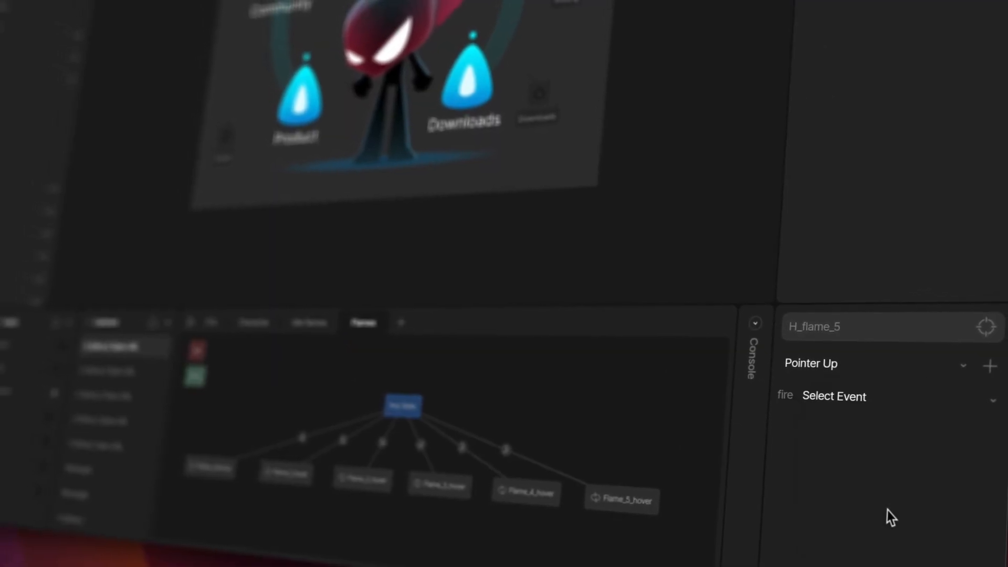
click(834, 396)
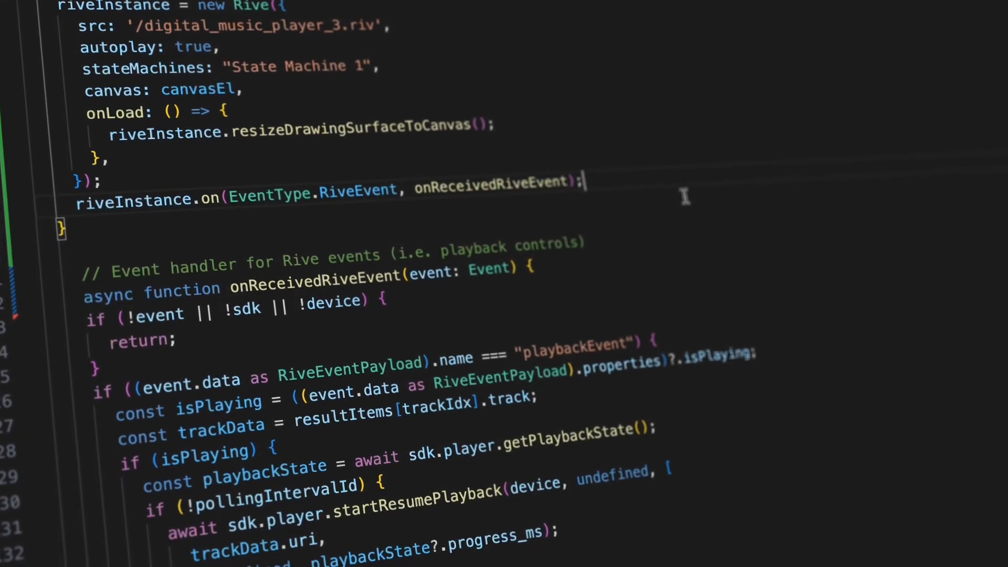
- Scroll through the code registering onReceivedRiveEvent for Rive playback events
scroll(down, 3)
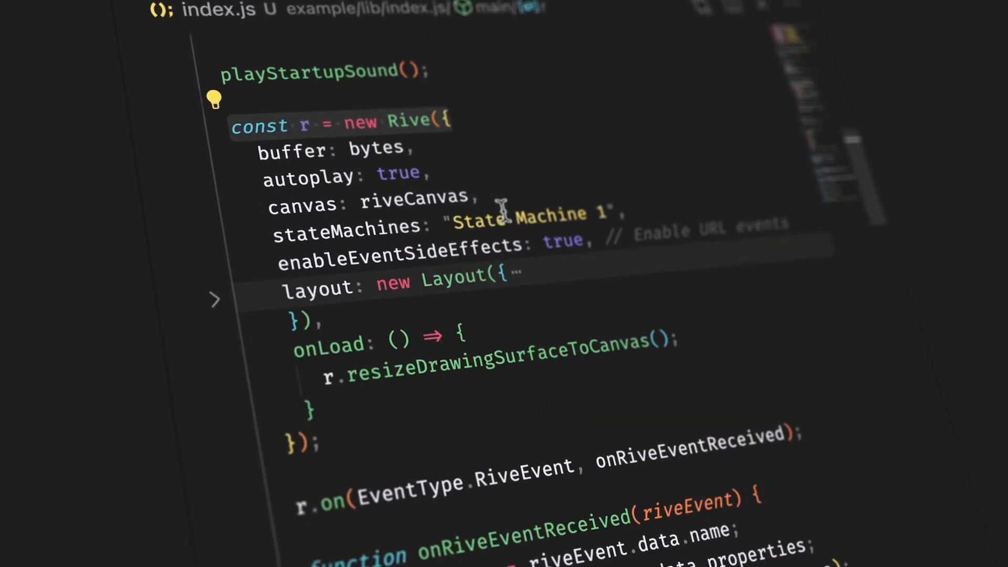
- Scroll through index.js's onRiveEventReceived switch with the IntroComplete fade case
scroll(down, 3)
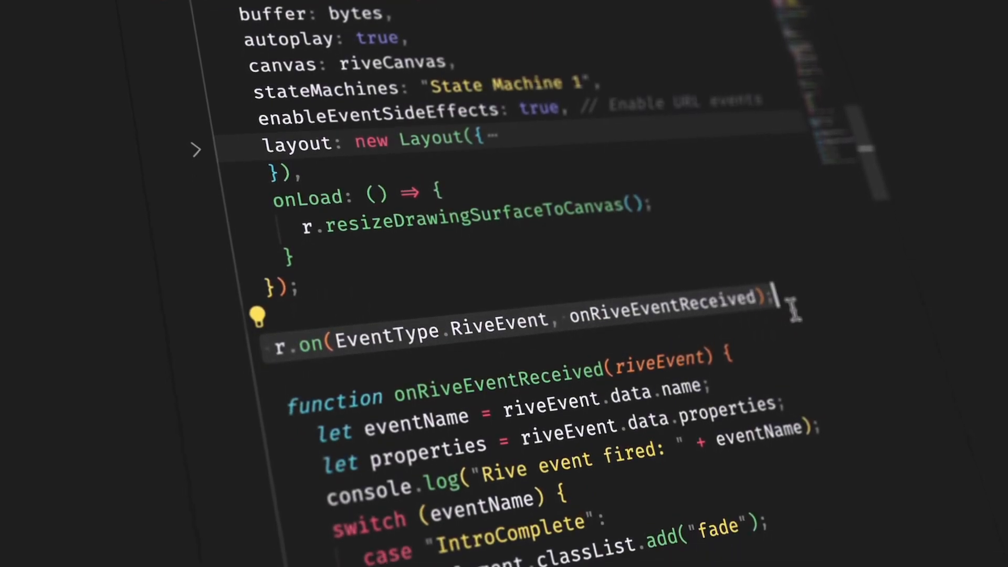
scroll(down, 3)
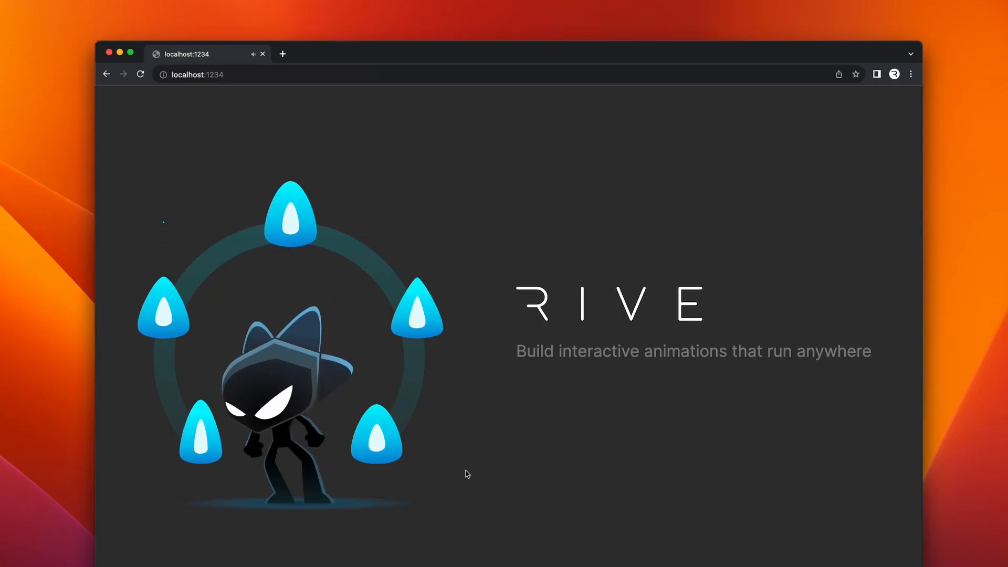
mouse_move(114, 429)
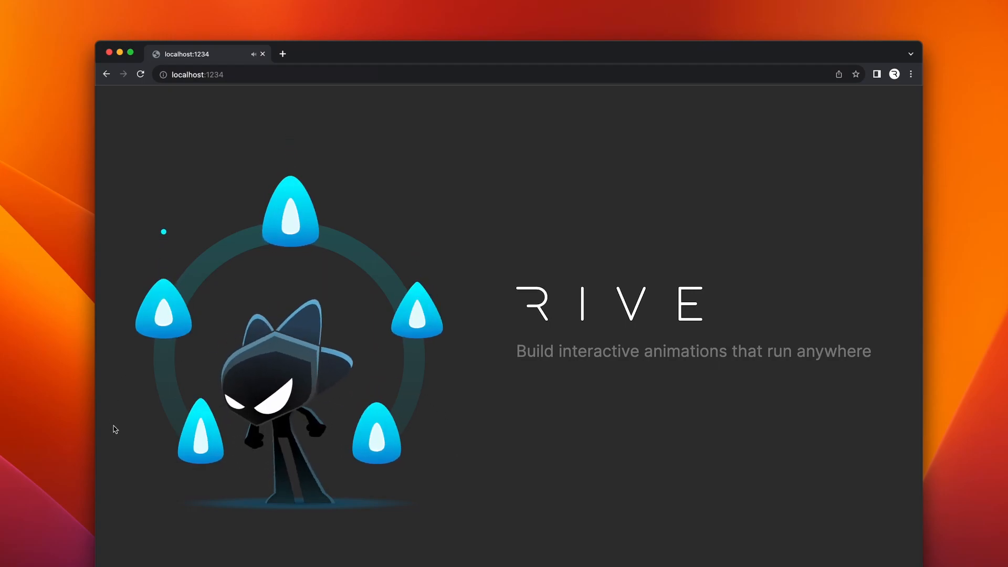
mouse_move(153, 460)
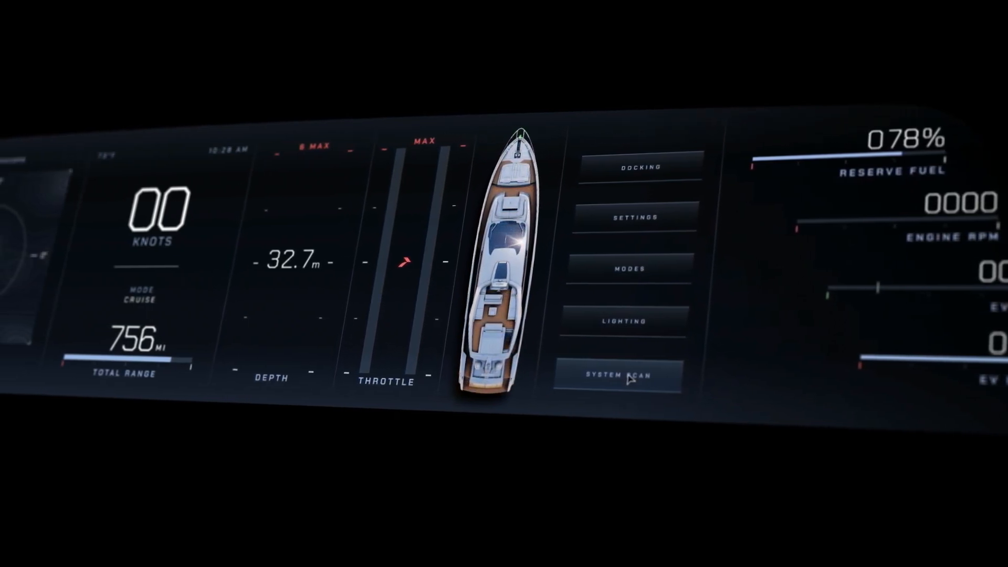
- Run SYSTEM SCAN on the yacht dashboard, then launch editor.rive.app via Get Started
click(618, 375)
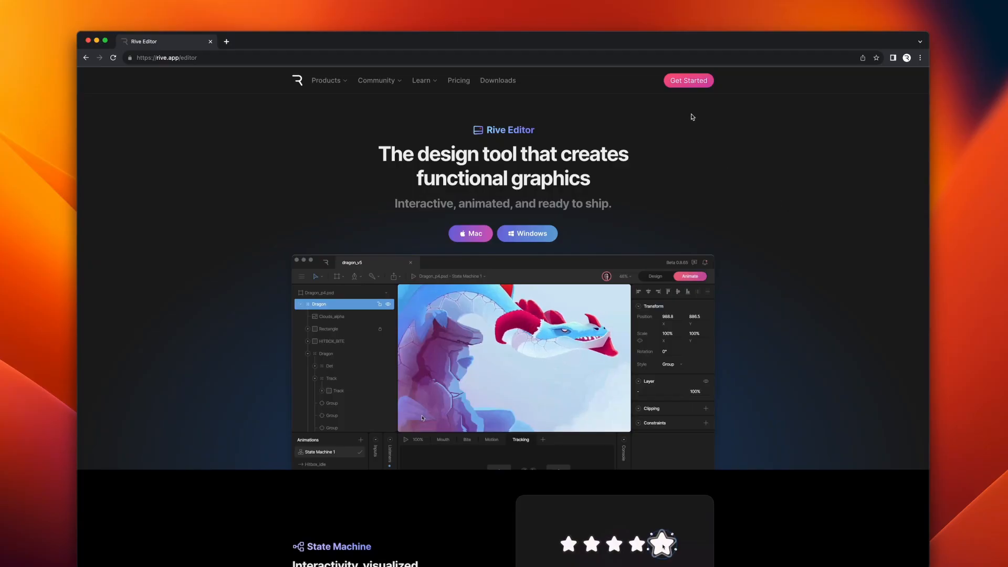
click(688, 81)
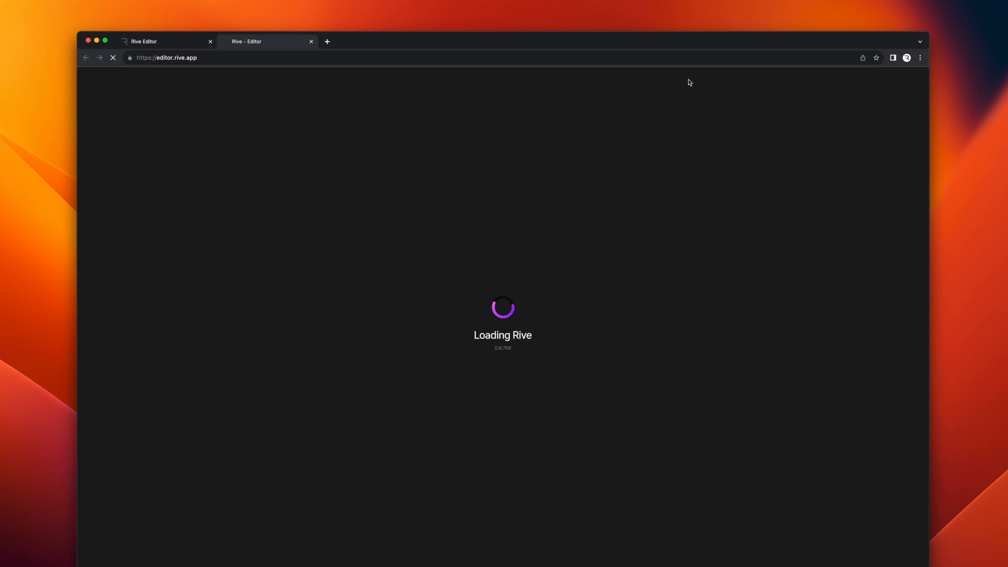